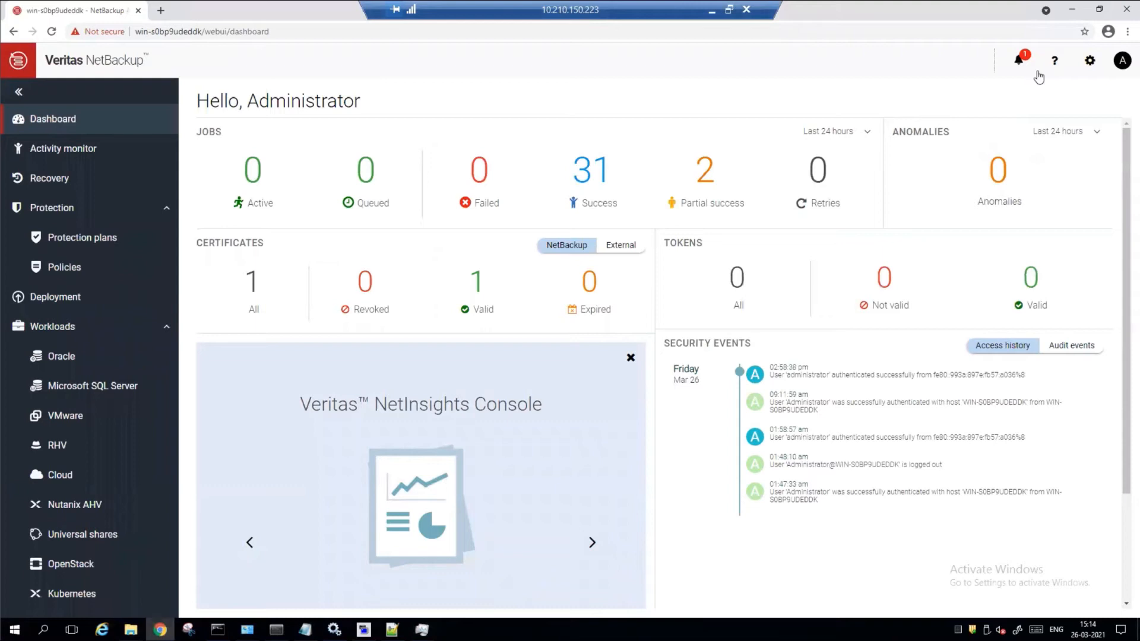
# - Review the nine events from the notification bell and the empty Anomalies list, then return to the dashboard
pyautogui.click(1019, 60)
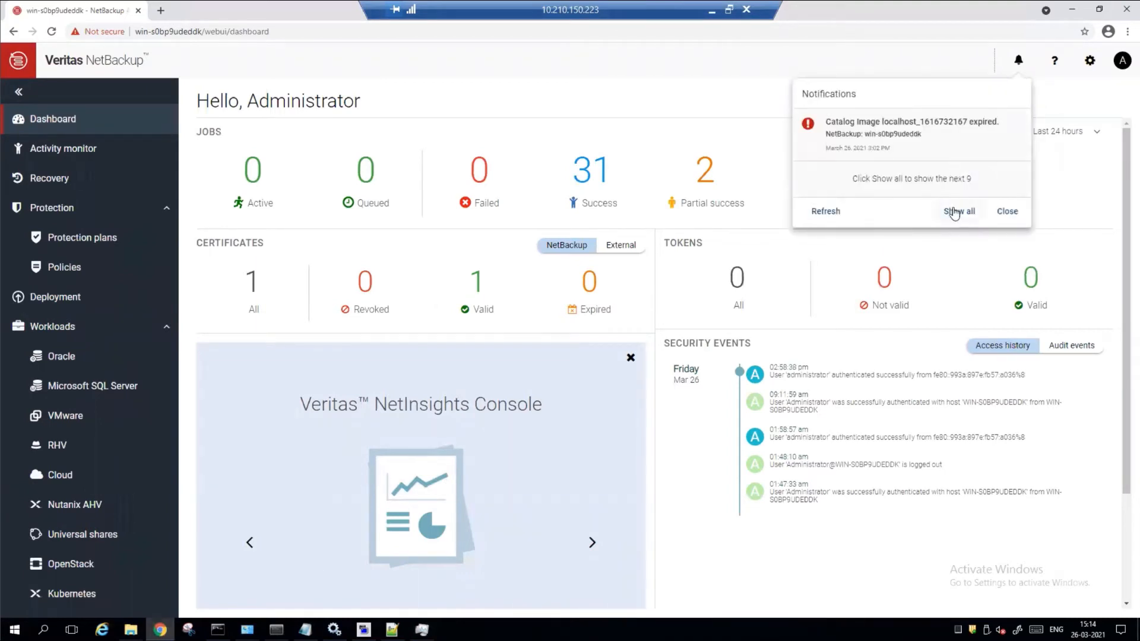
pyautogui.click(958, 211)
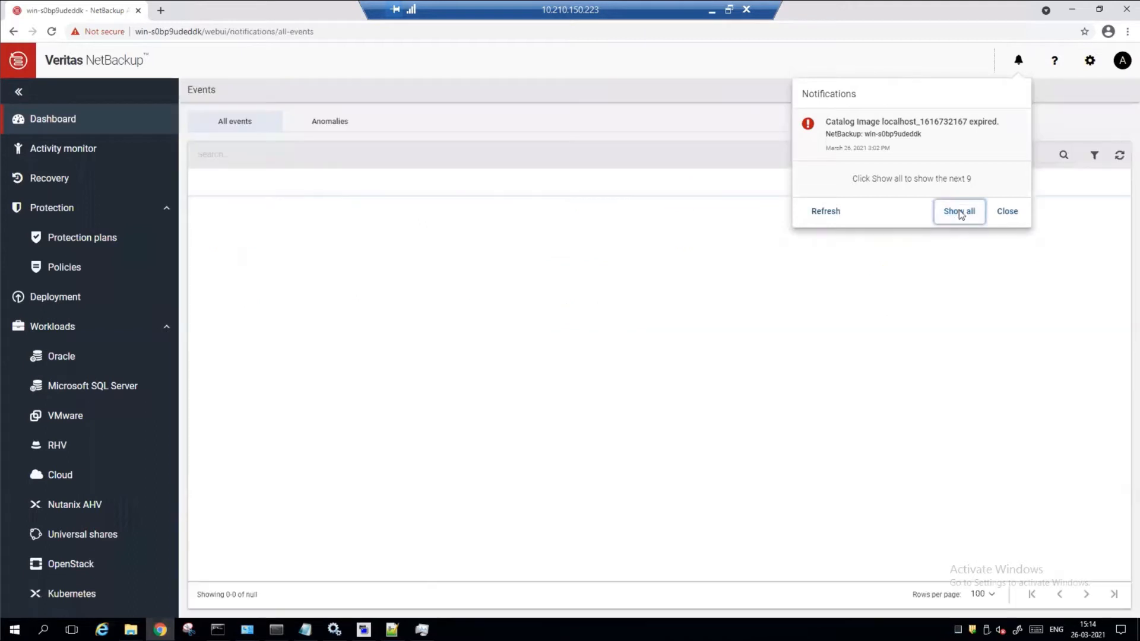
pyautogui.click(959, 210)
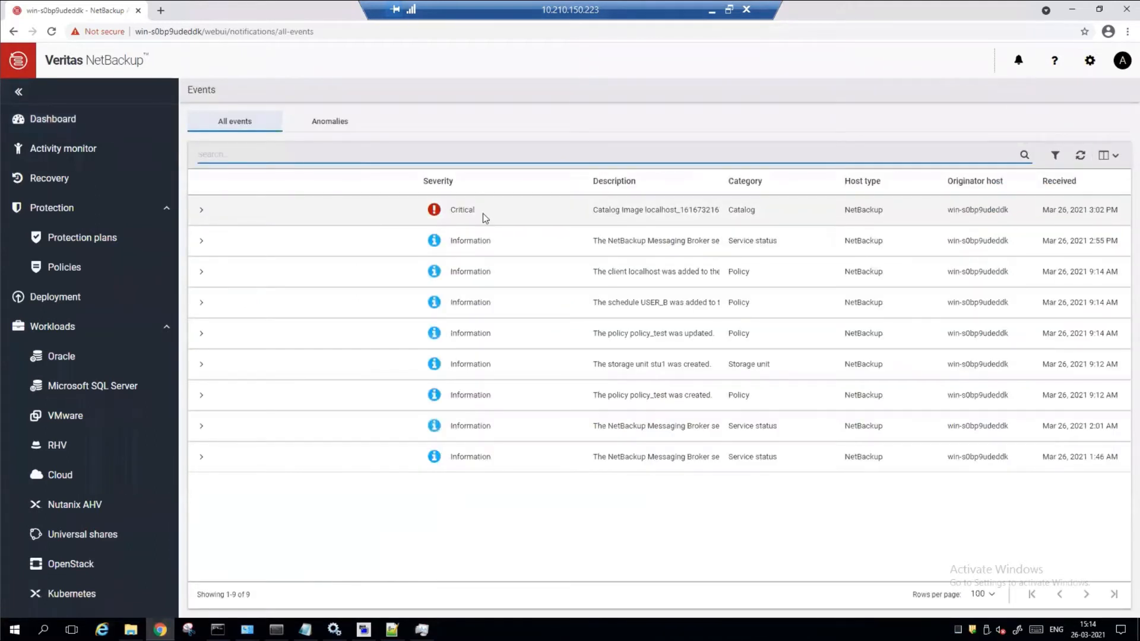
pyautogui.click(330, 121)
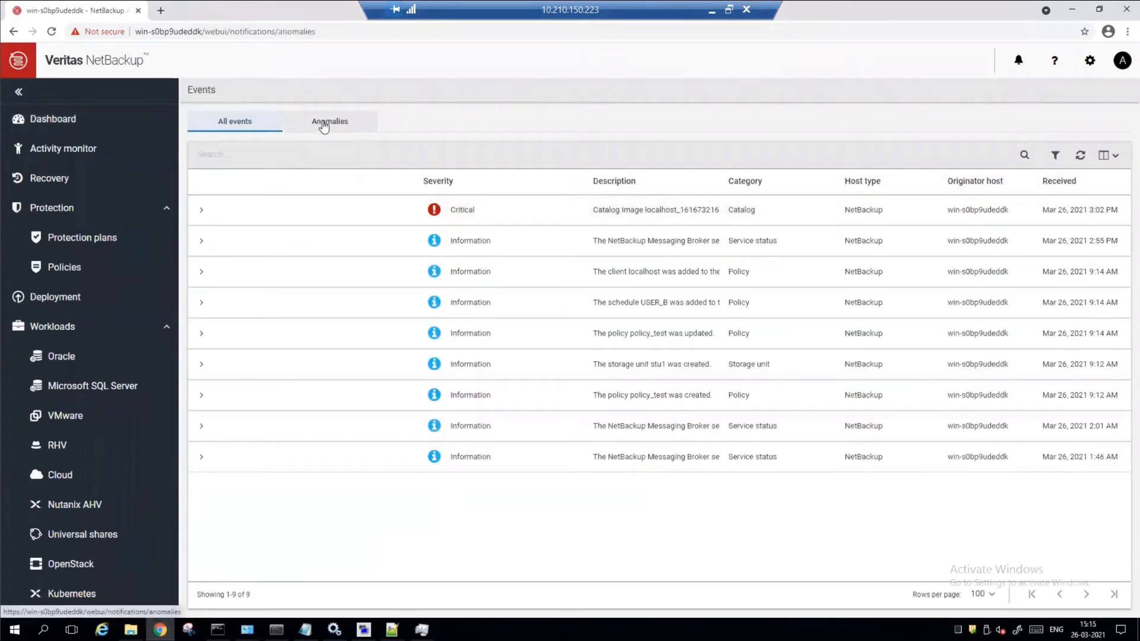
pyautogui.click(329, 121)
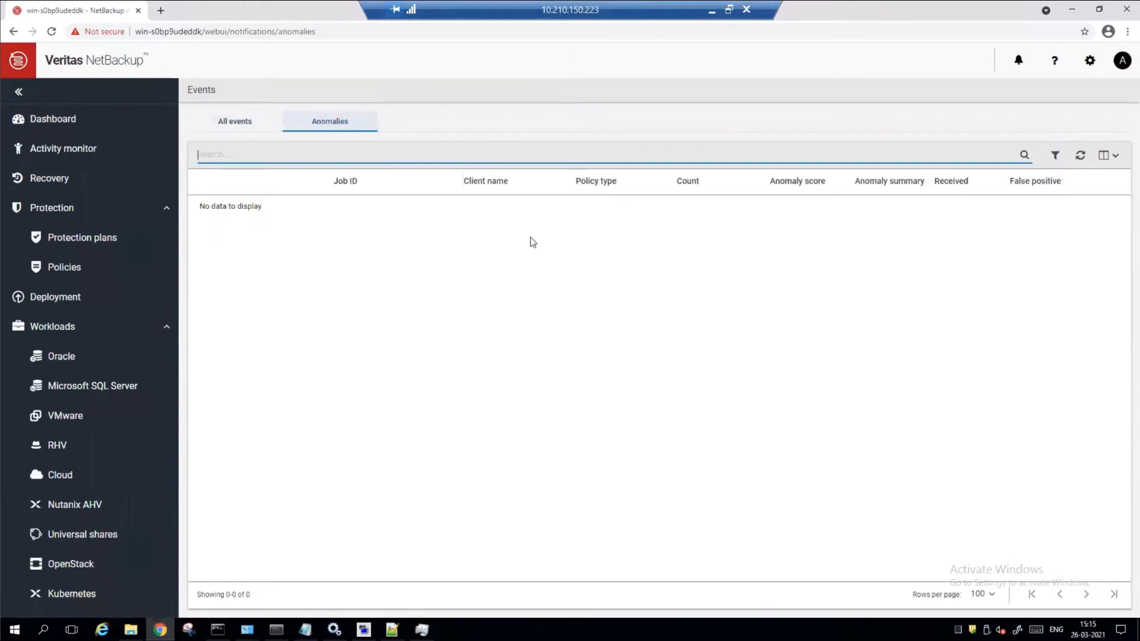
pyautogui.moveTo(732, 129)
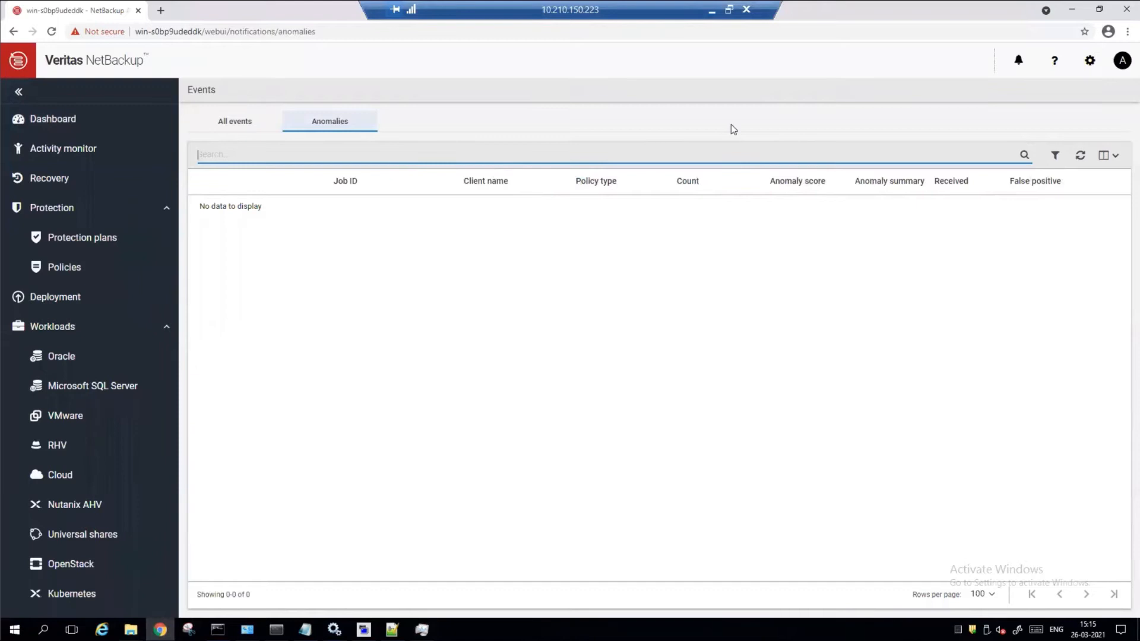
pyautogui.click(52, 119)
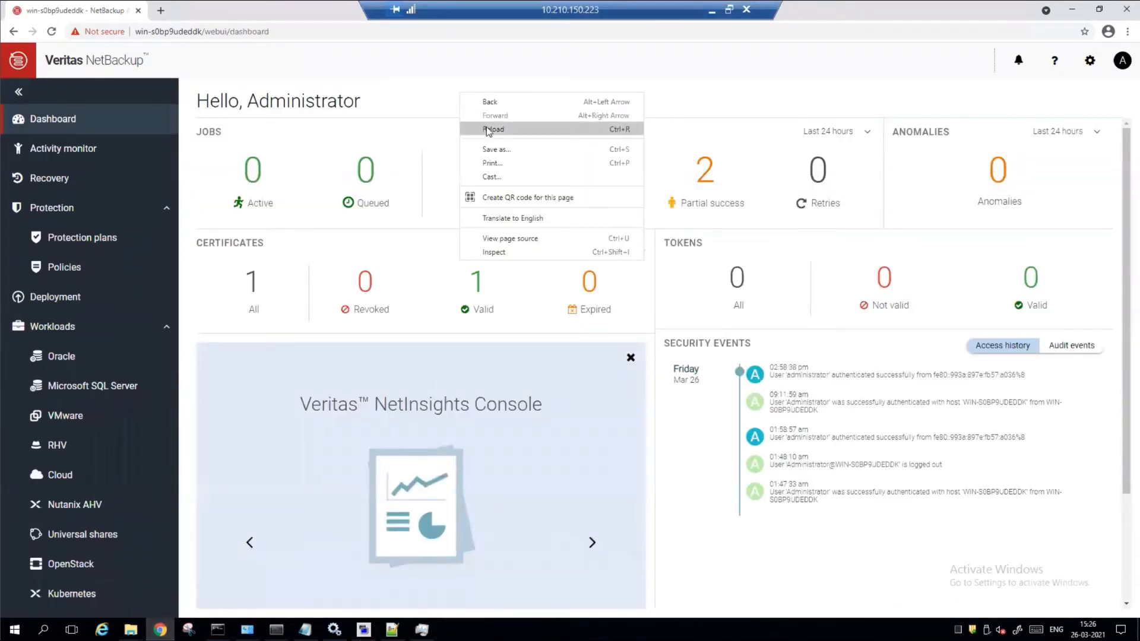
# - Reload the dashboard so it reports 1 anomaly and 32 successful jobs
pyautogui.click(493, 129)
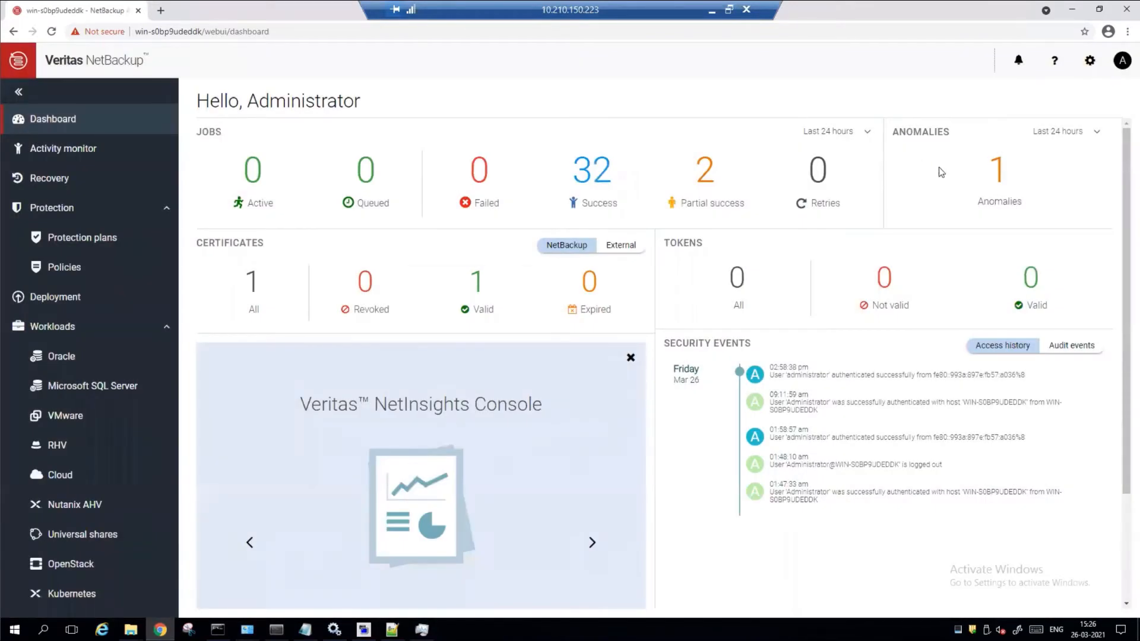
pyautogui.moveTo(159, 126)
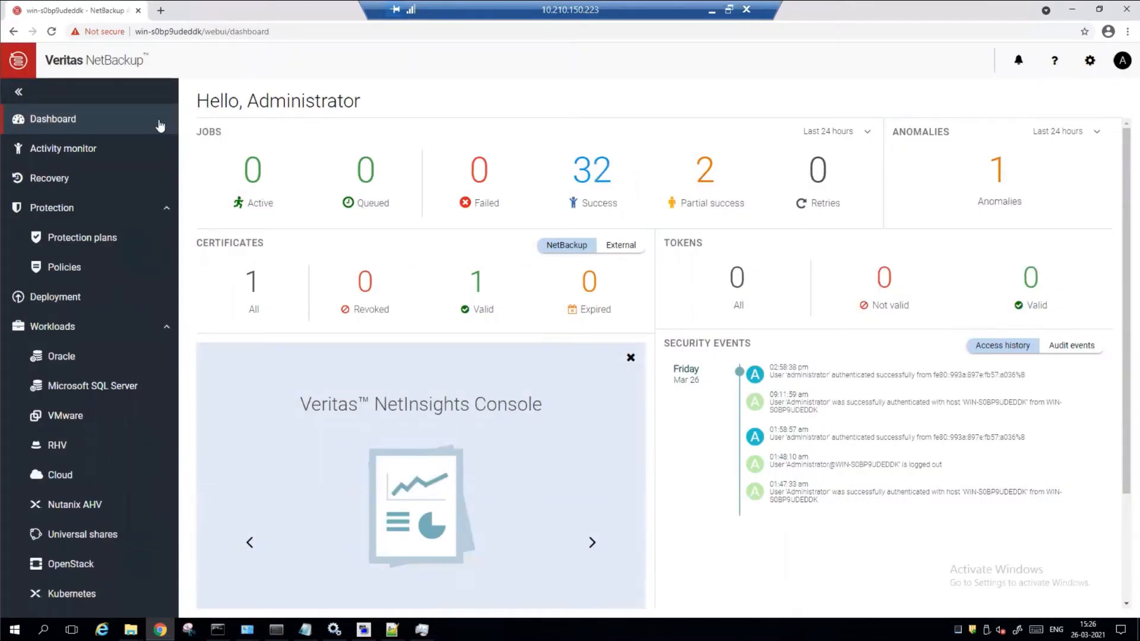
pyautogui.moveTo(72, 178)
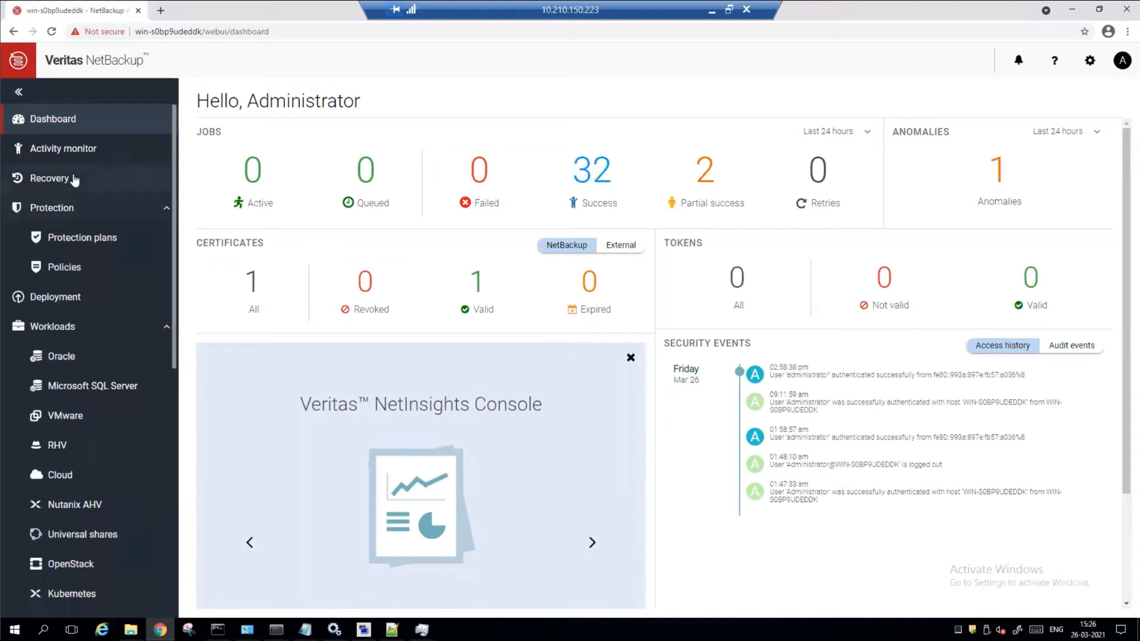
pyautogui.moveTo(1017, 62)
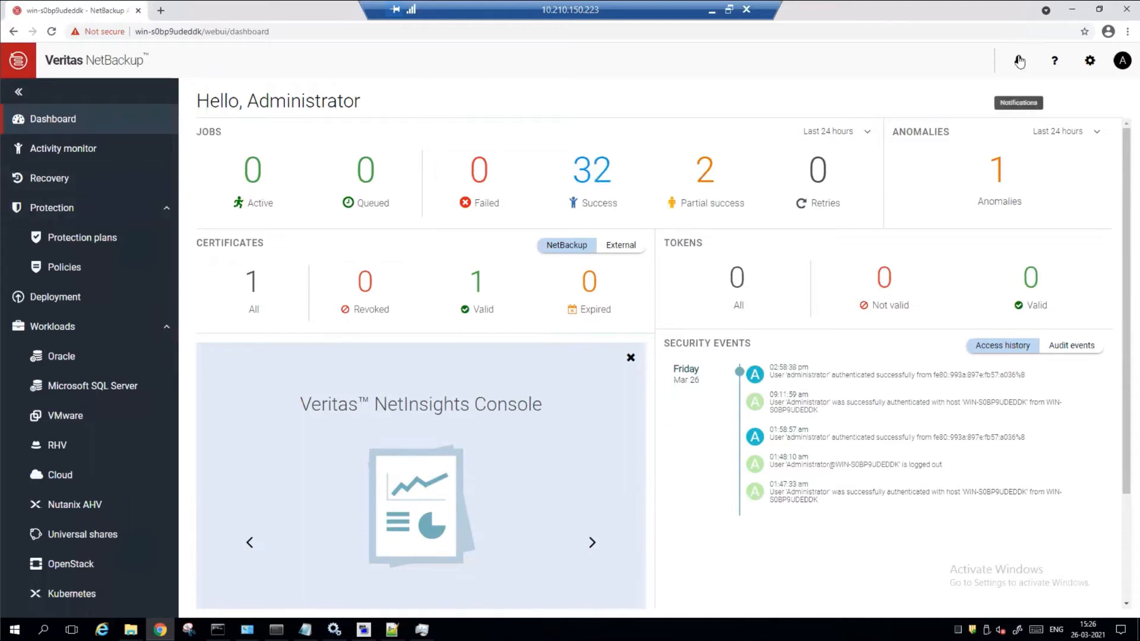
# - Expand the job 35 anomaly showing 5.03 MB image size versus usual 101–157 MB
pyautogui.click(1017, 61)
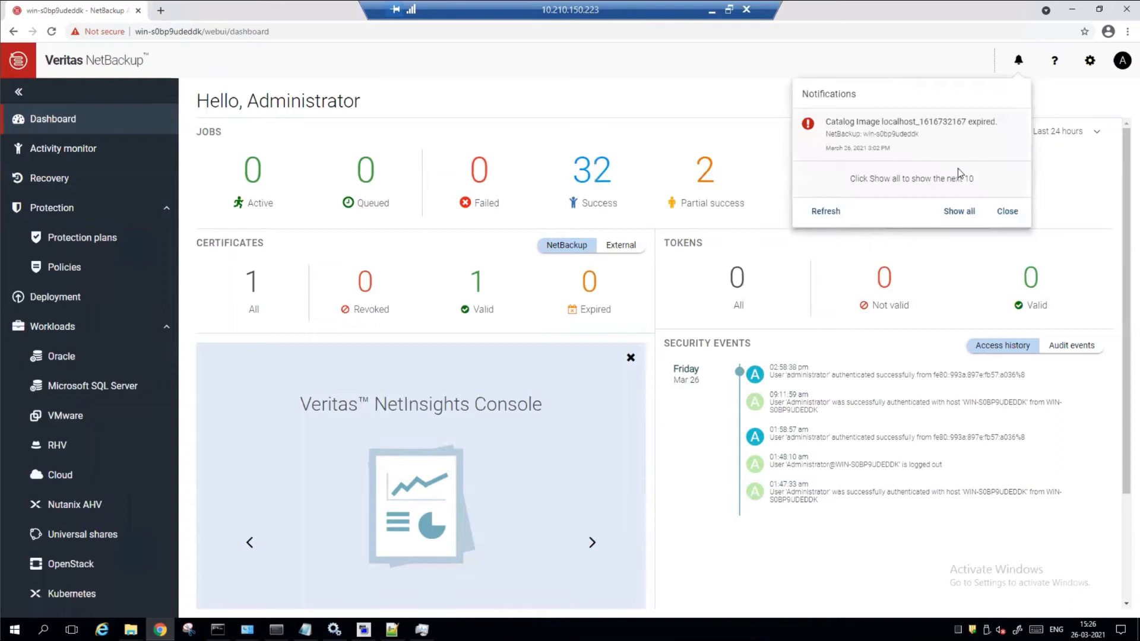
pyautogui.click(958, 211)
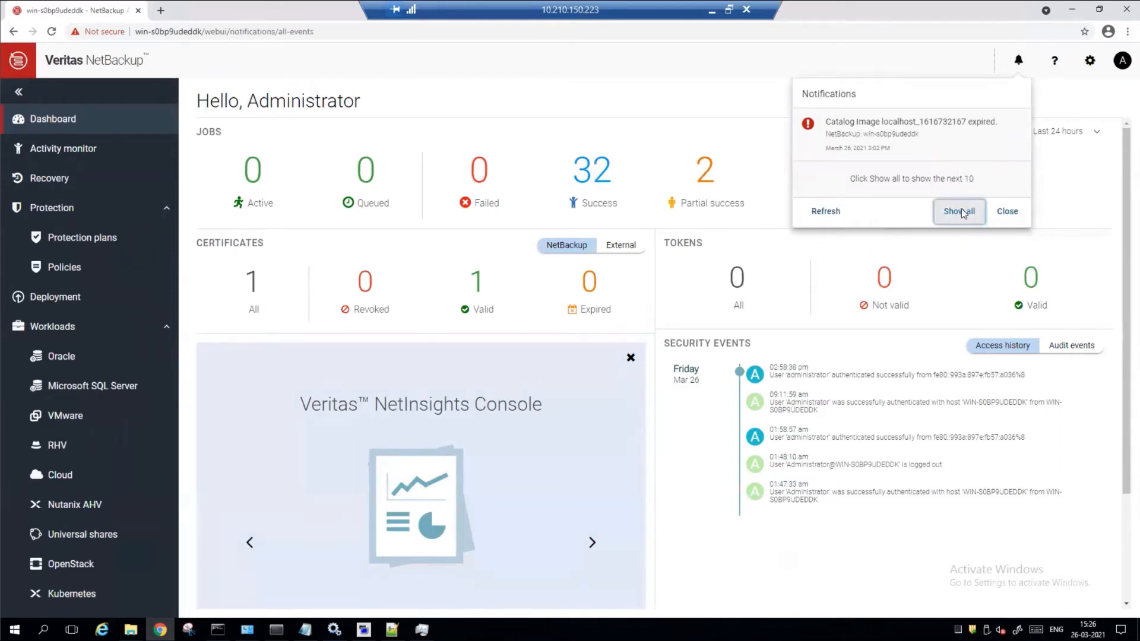
pyautogui.click(958, 210)
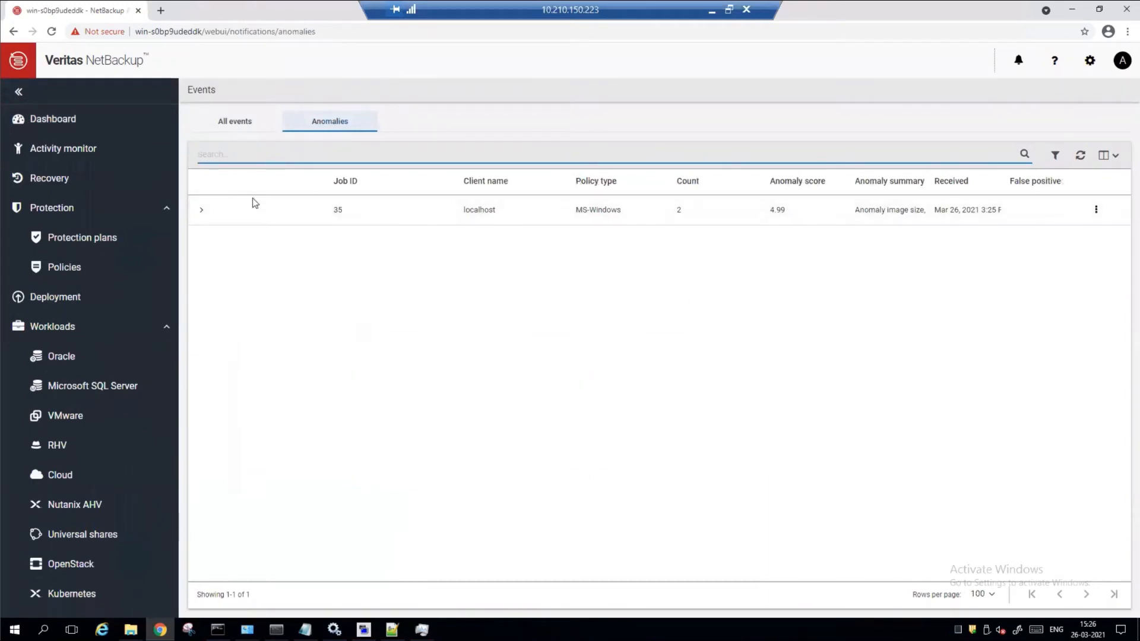
pyautogui.click(202, 210)
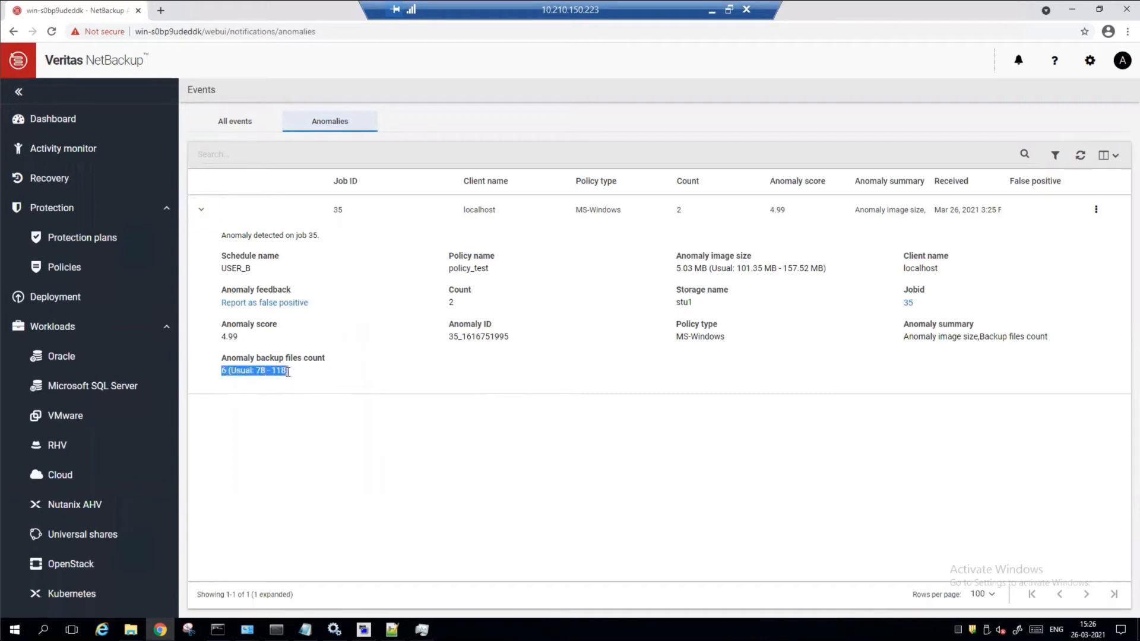
# - Re-expand the job 35 row and show its actions: View job details and Report as false positive
pyautogui.click(572, 336)
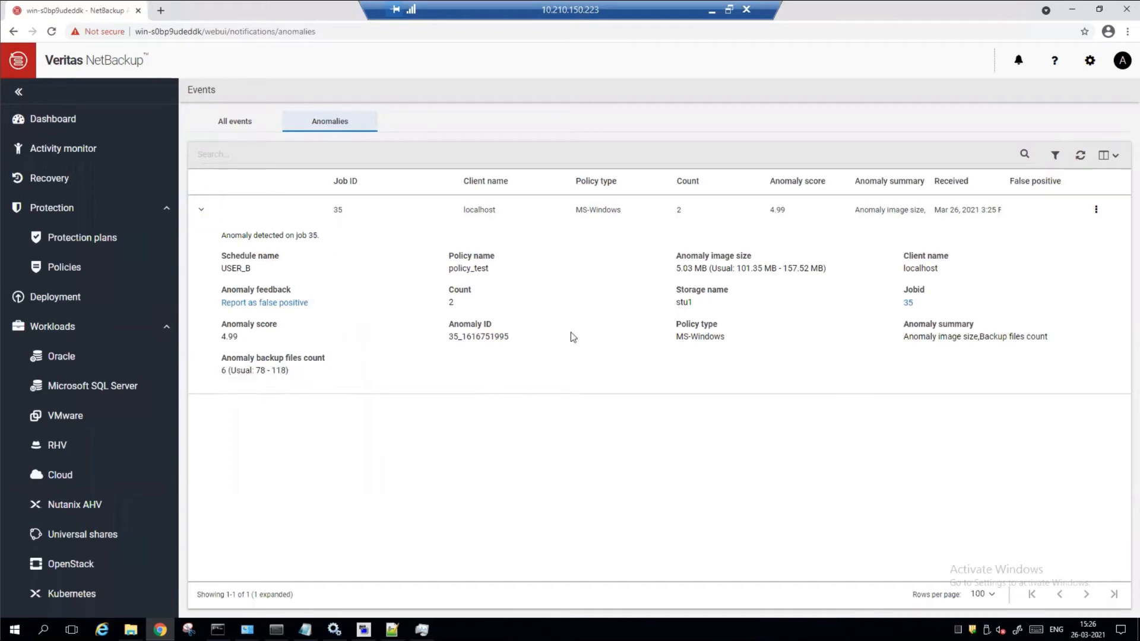
pyautogui.click(200, 210)
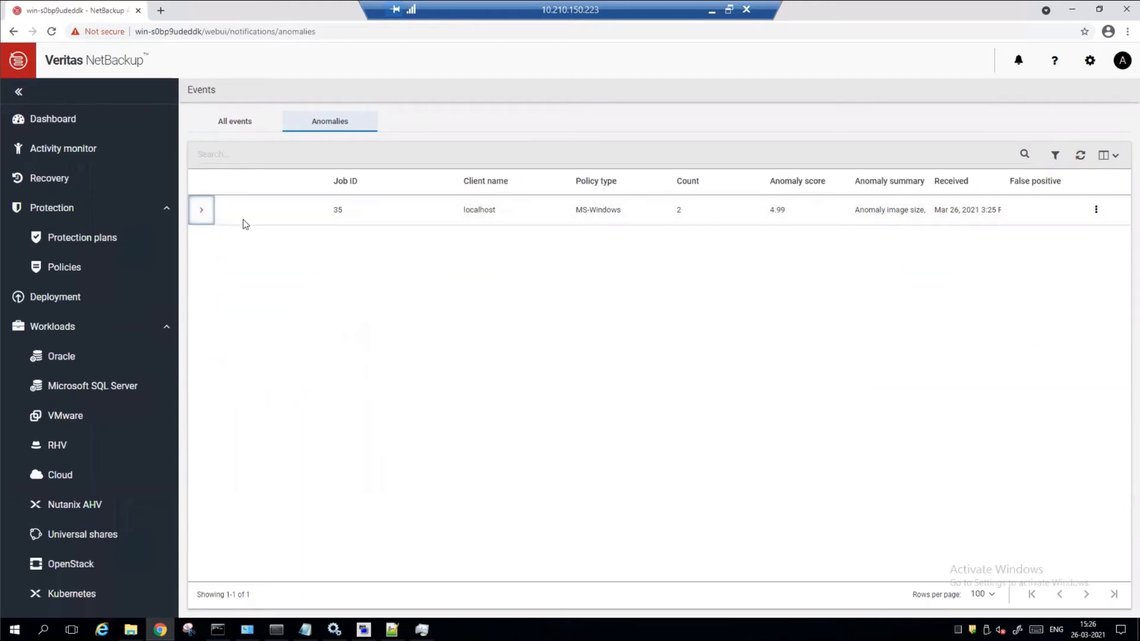
pyautogui.click(200, 209)
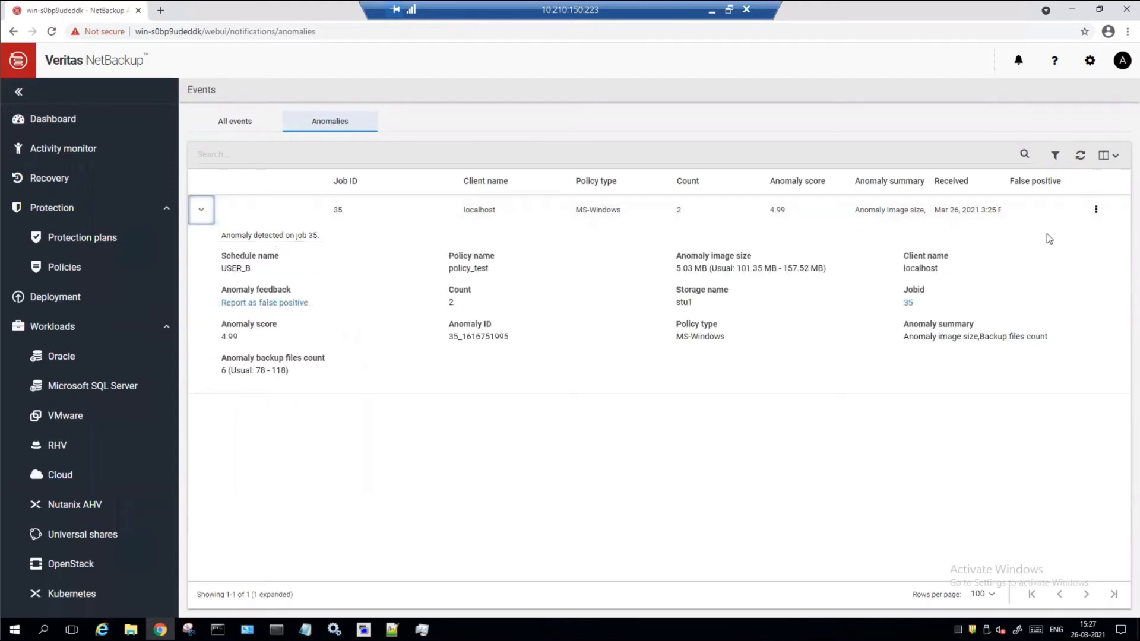
pyautogui.click(1096, 210)
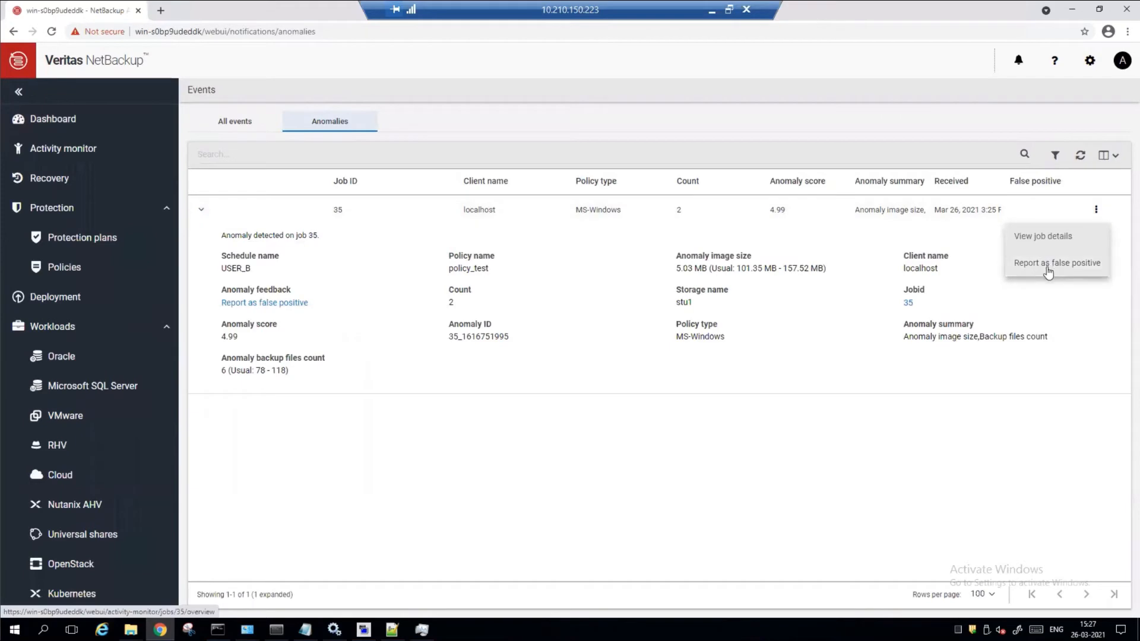
pyautogui.moveTo(1041, 236)
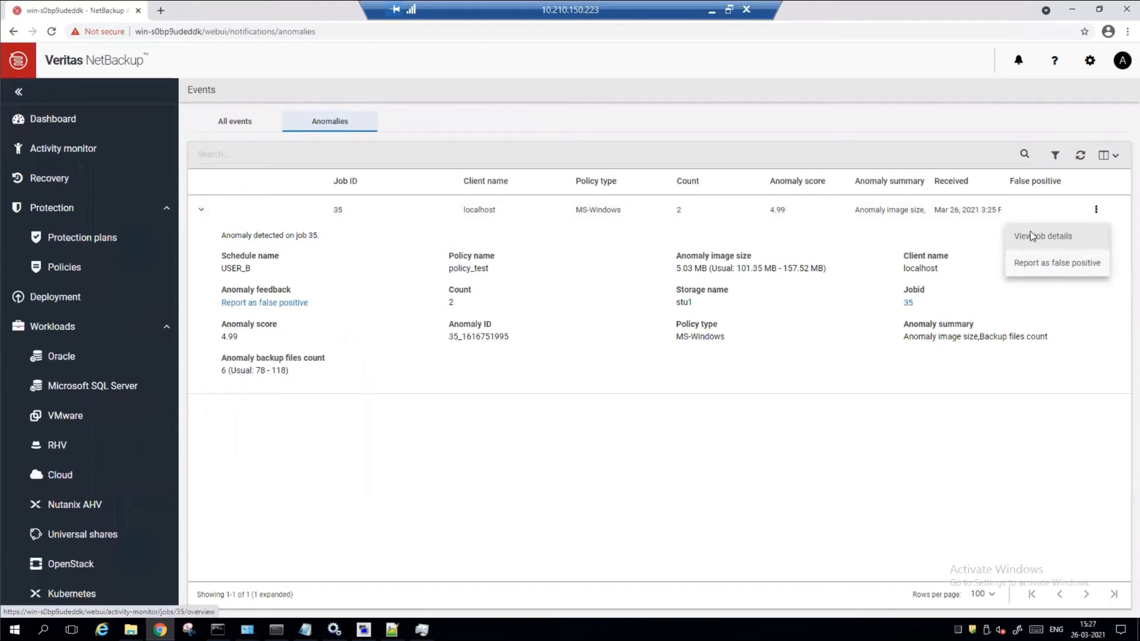
# - View job 35's overview: completed user-directed backup of /E/backup_data/data_for_p2 under policy_test
pyautogui.click(1041, 236)
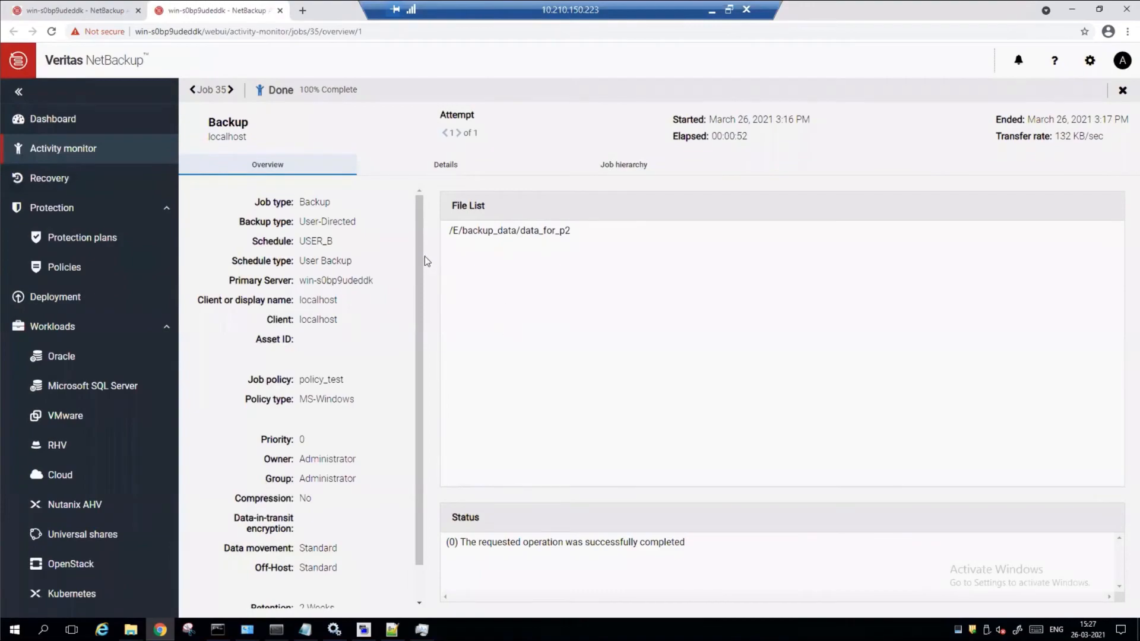
pyautogui.moveTo(72, 10)
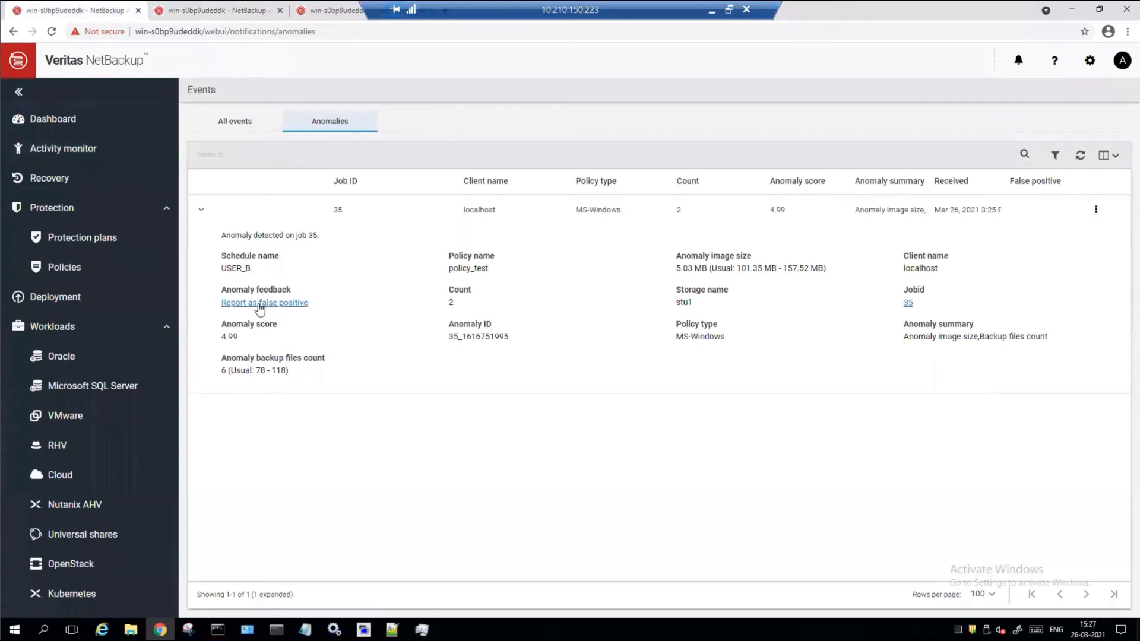
# - Report the job 35 anomaly as a false positive and confirm, so feedback reads Reported
pyautogui.click(263, 302)
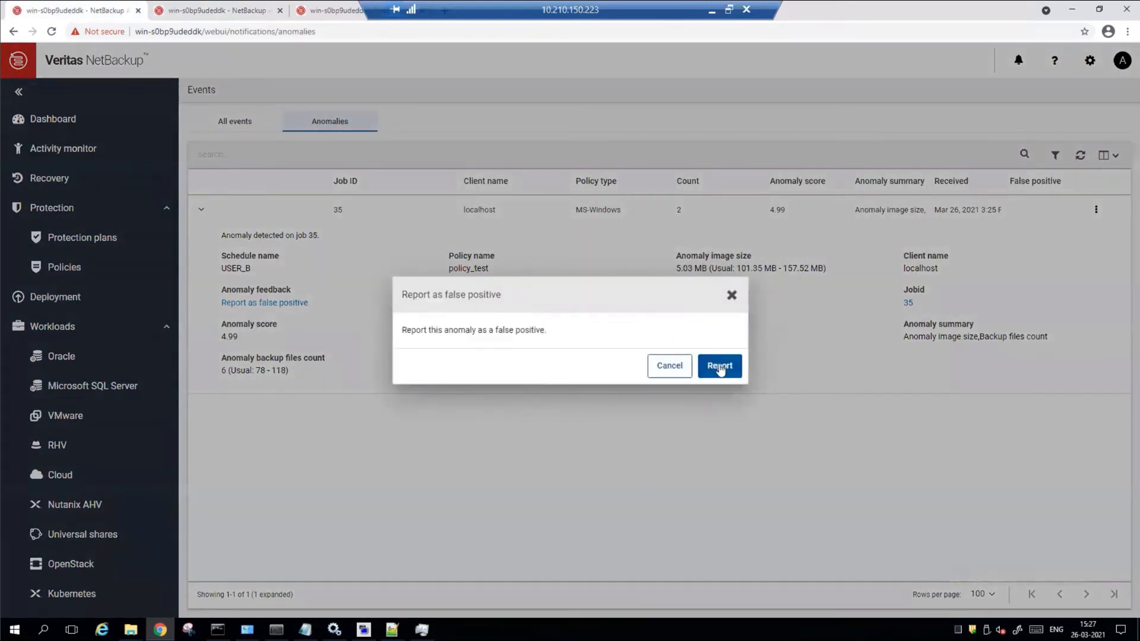
pyautogui.click(719, 365)
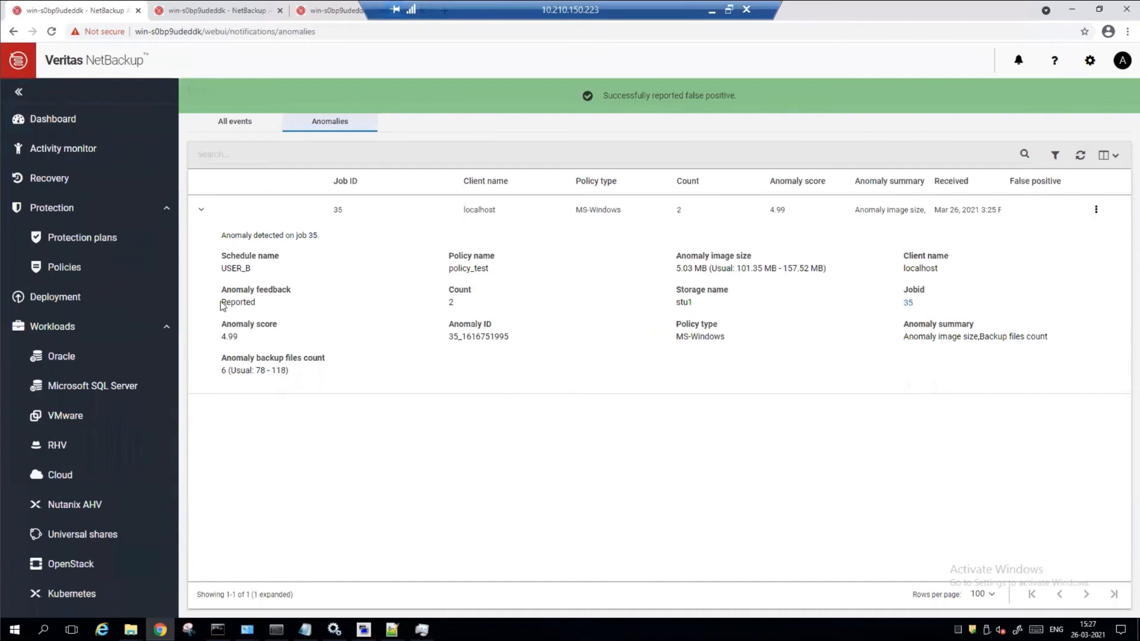
pyautogui.doubleClick(237, 301)
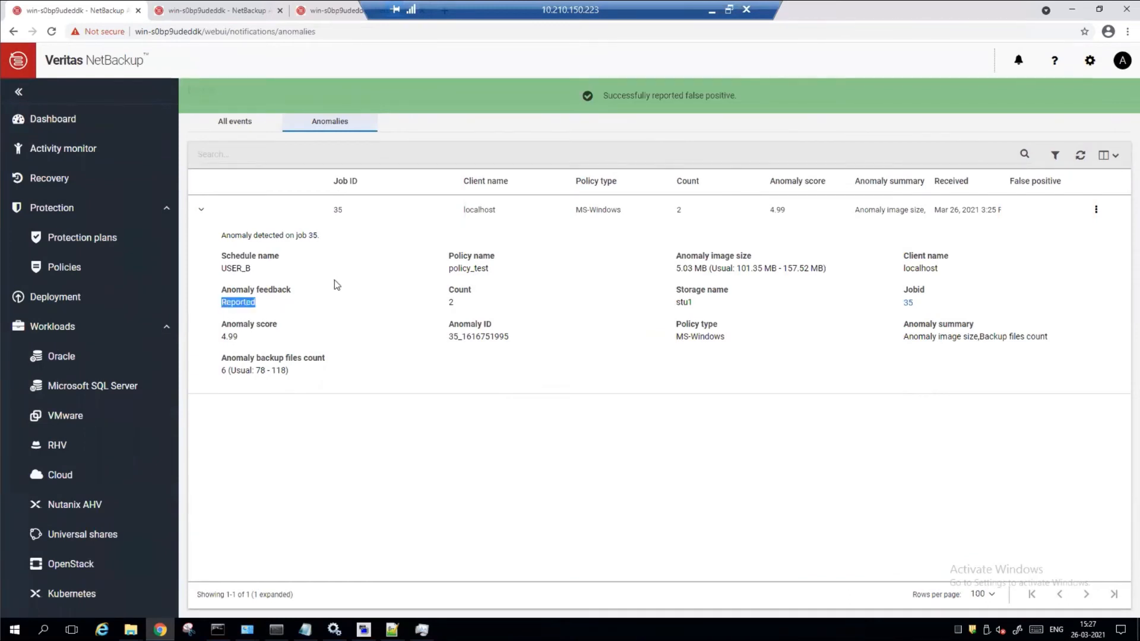